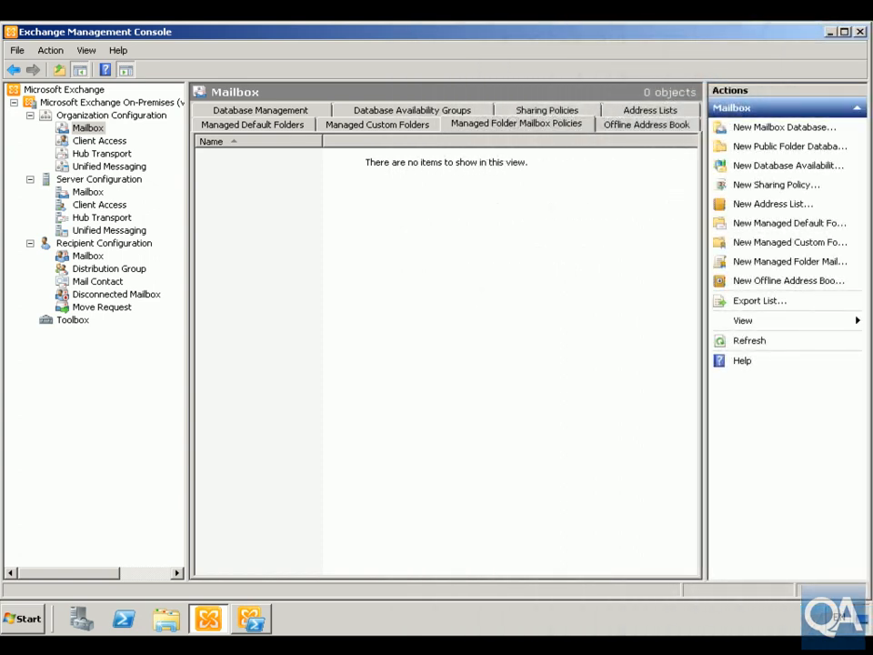
mouse_move(393, 266)
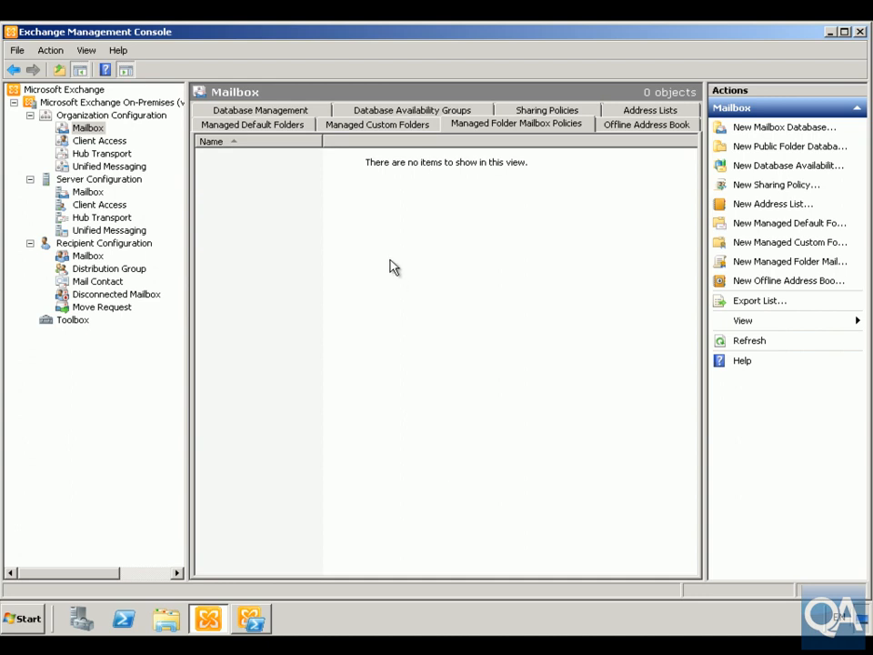
mouse_move(379, 142)
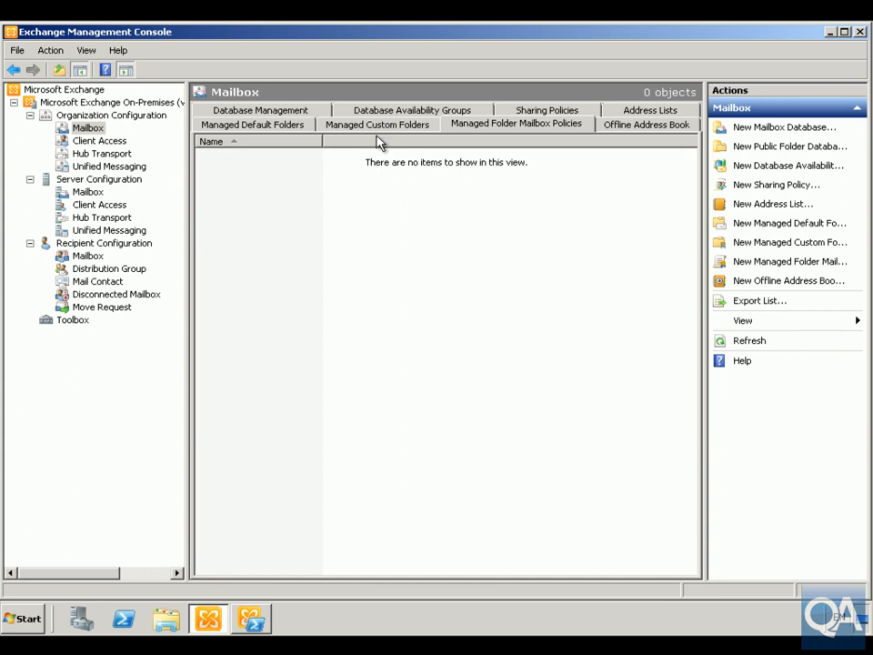
- Start a new managed custom folder named Contoso Project with matching Outlook display name
right_click(346, 191)
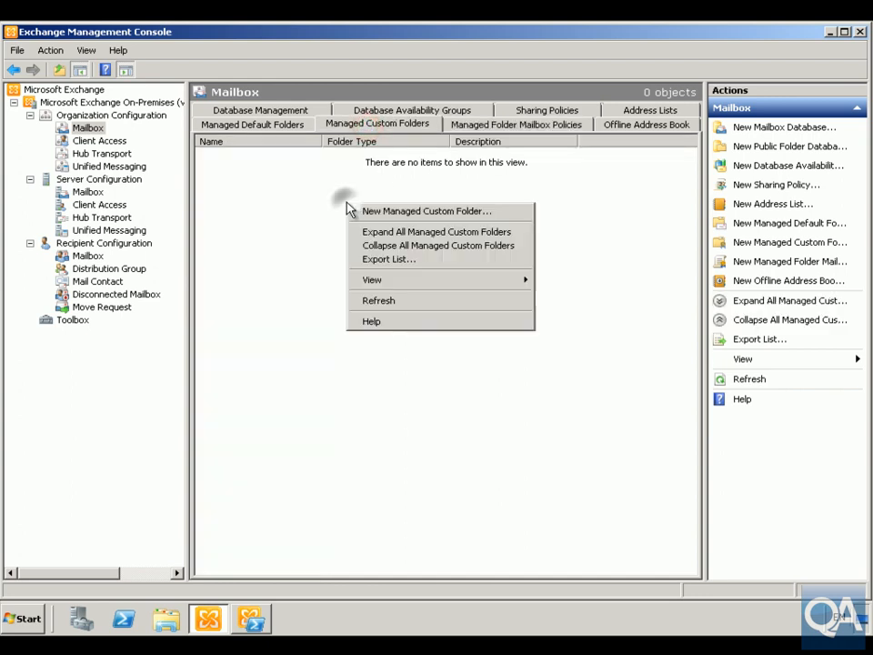
left_click(437, 211)
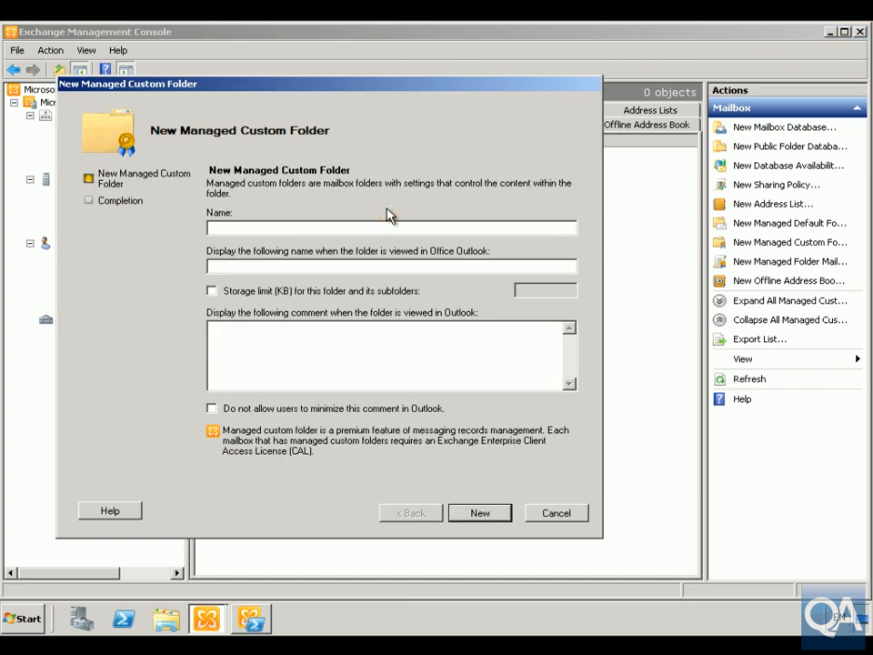
type("Contoso")
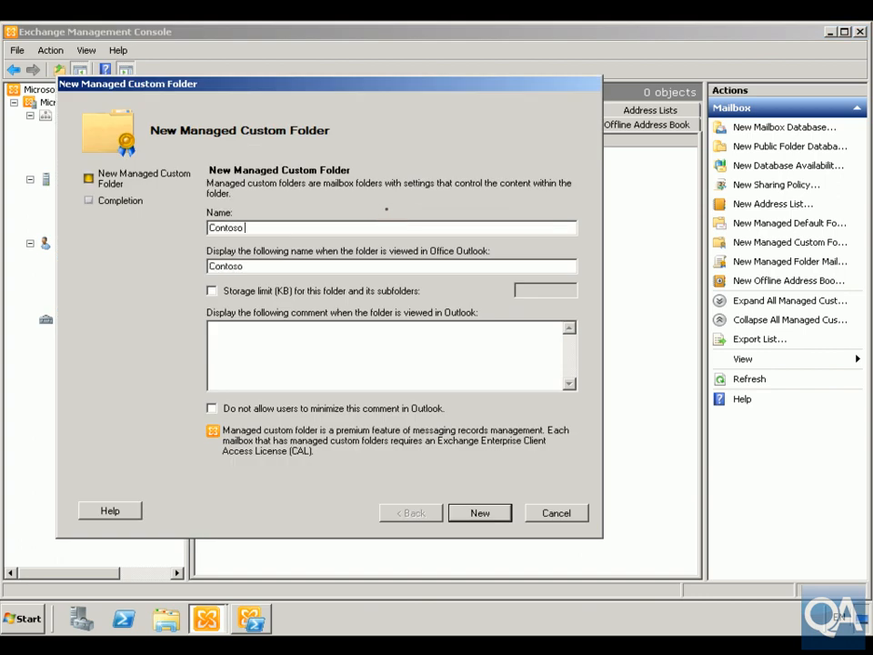
type("Project")
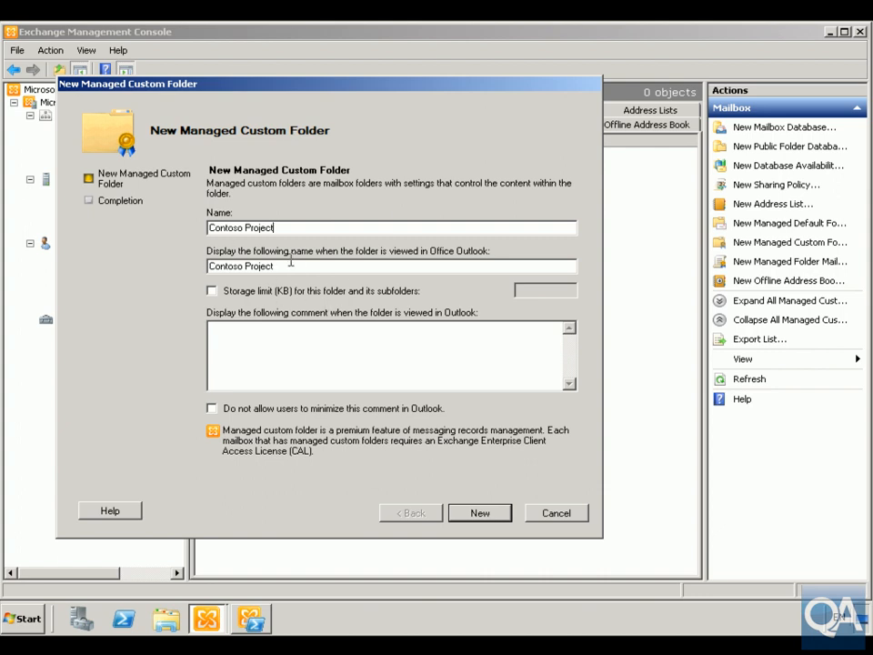
mouse_move(401, 337)
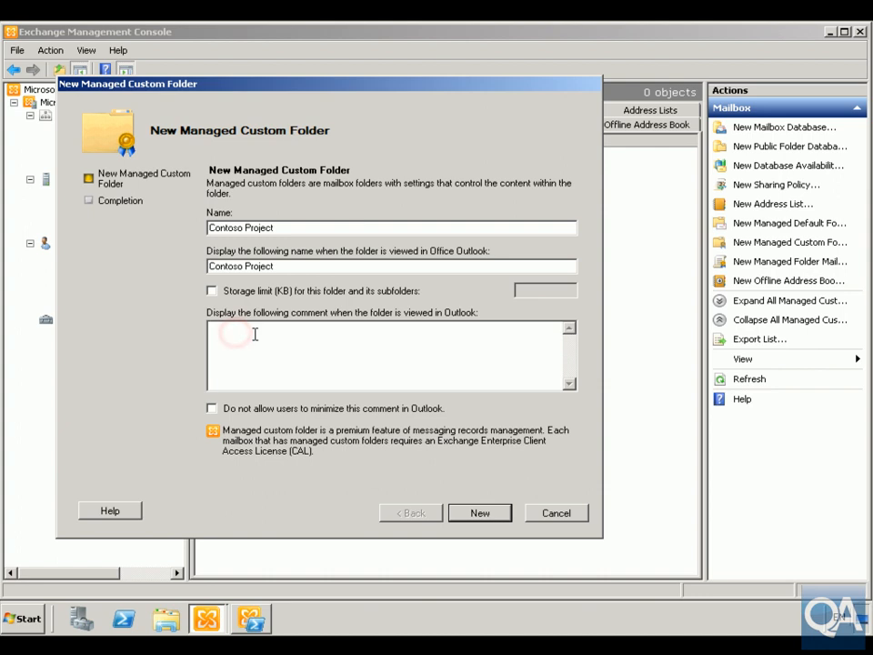
- Add a non-minimizable Outlook comment about two-year deletion of Contoso project items and create the folder
type("All it")
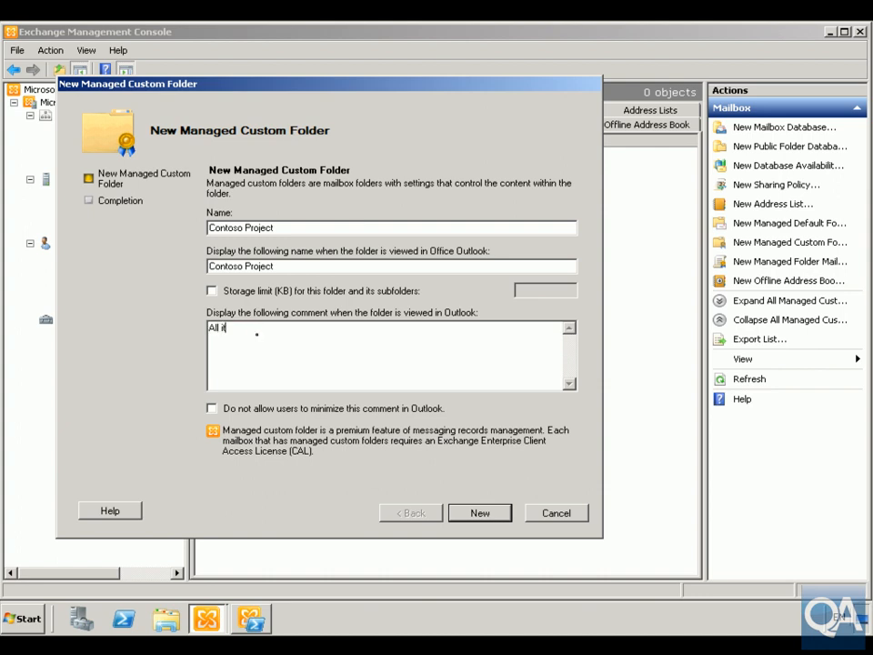
type("tems in th")
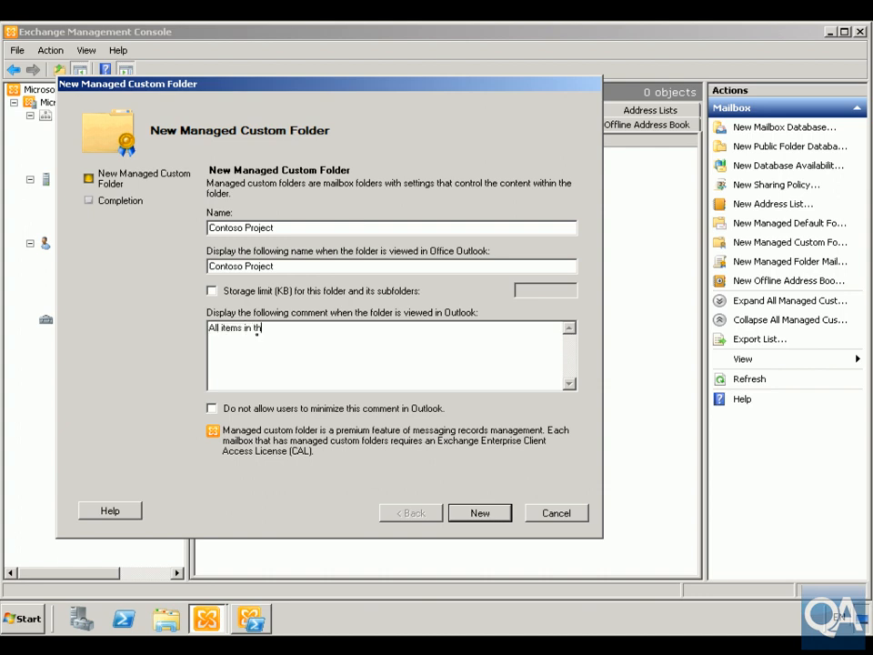
type("is folder are")
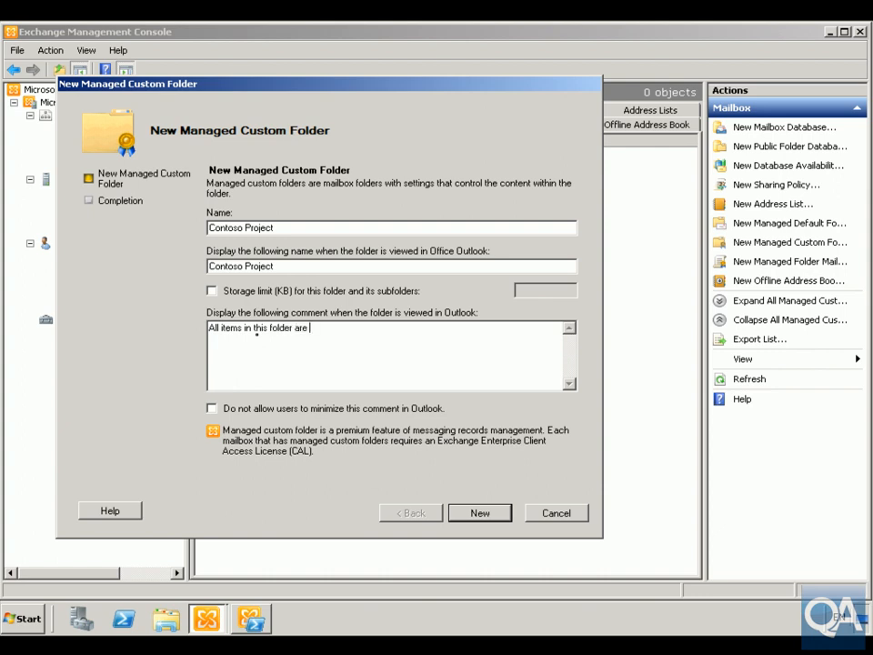
type("to be used by")
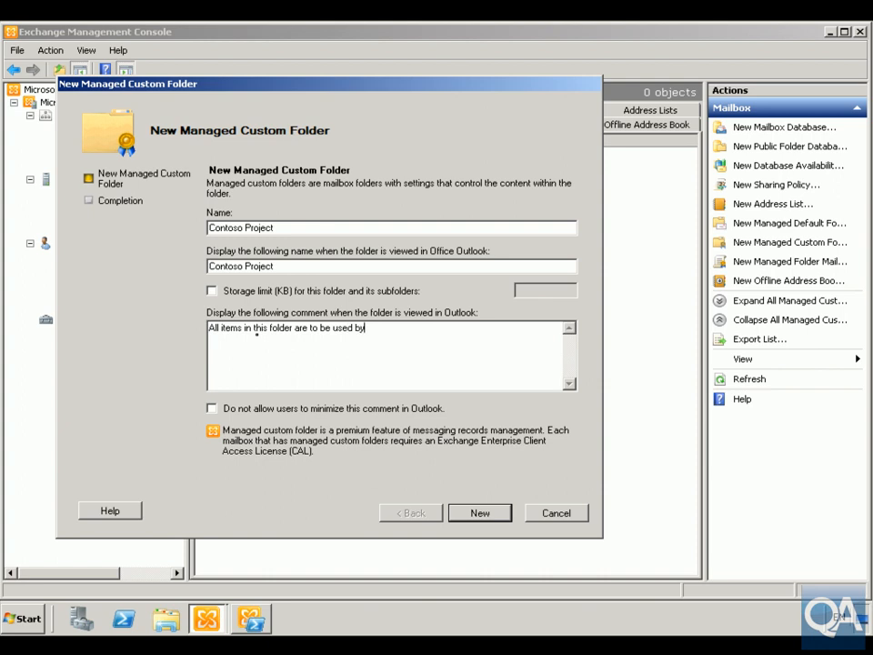
type("the con")
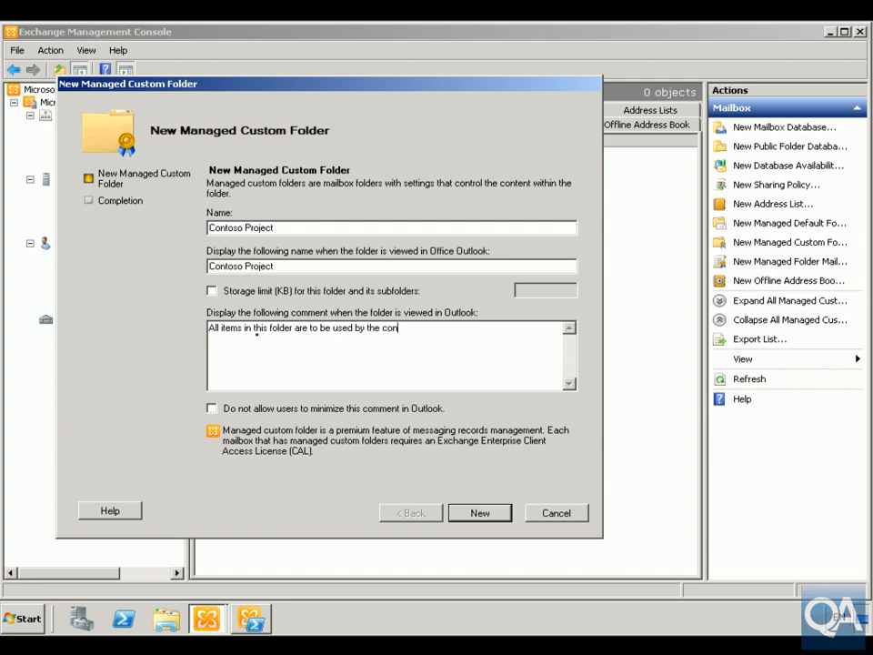
type("toso")
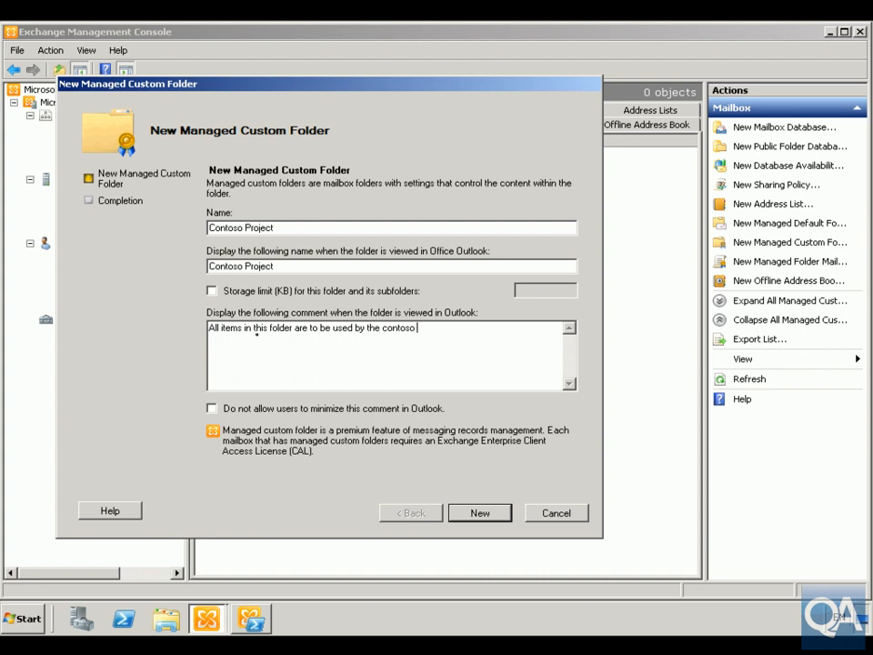
type("project")
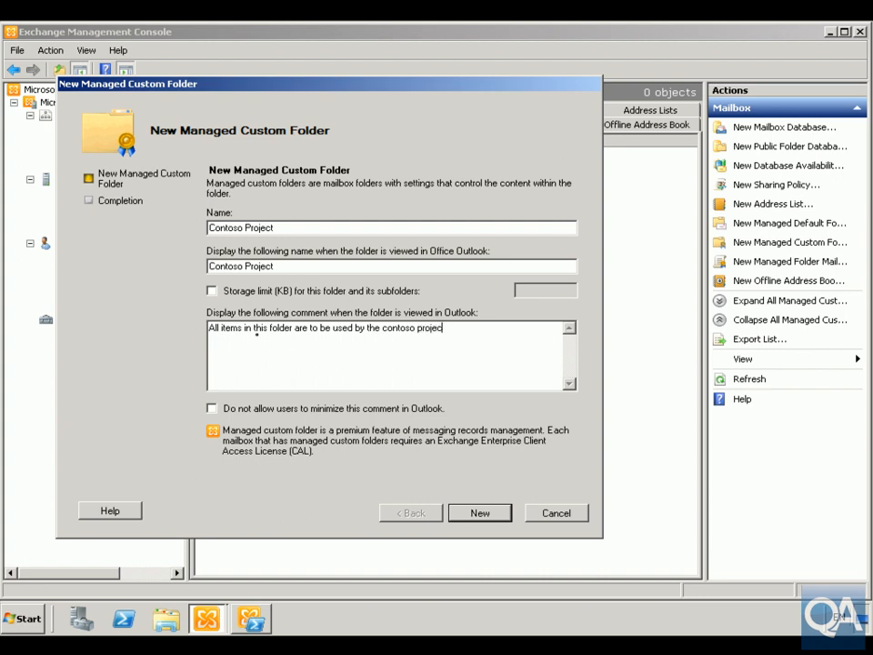
type("and will be dele")
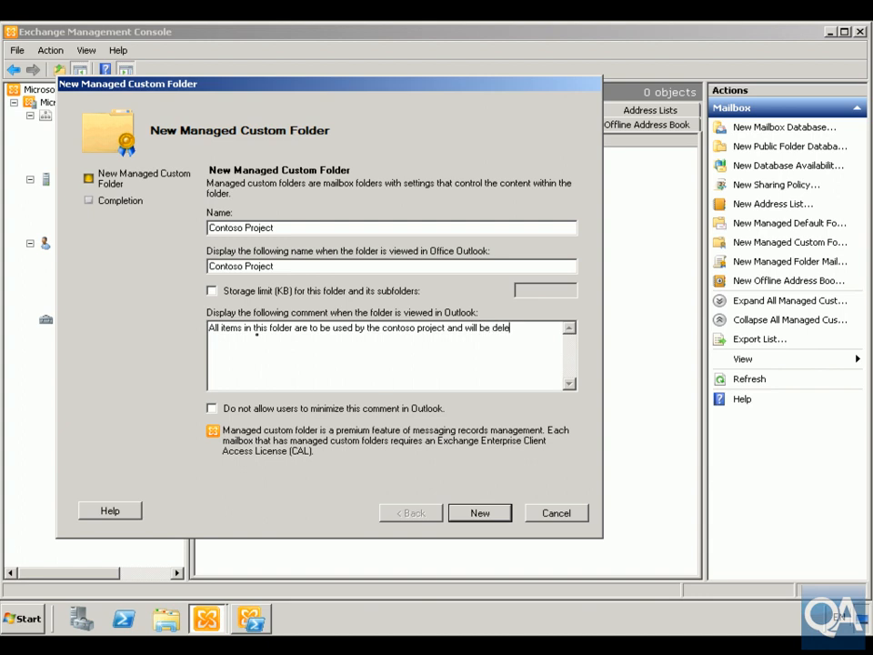
type("ted after 2 yea")
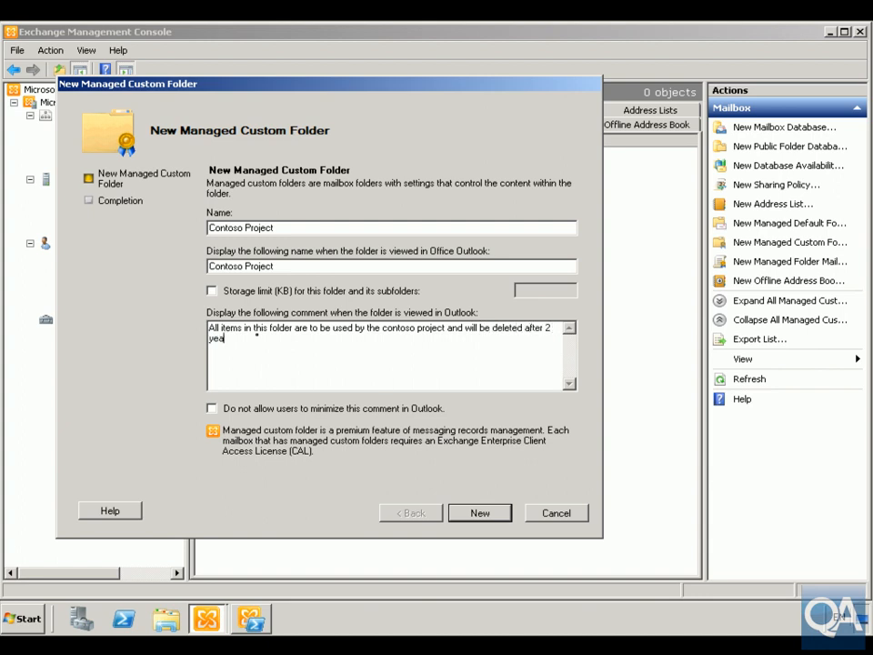
left_click(211, 408)
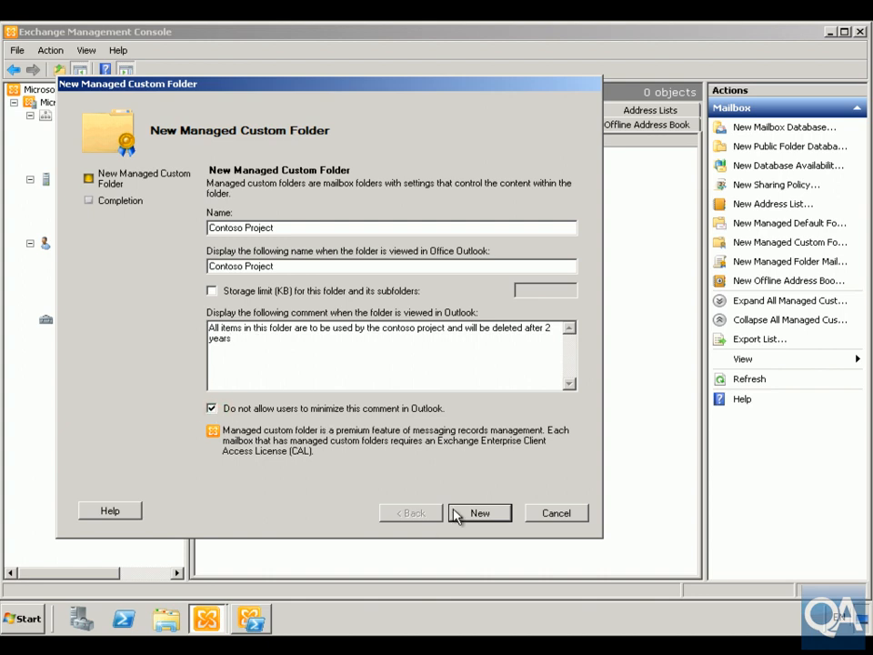
left_click(480, 514)
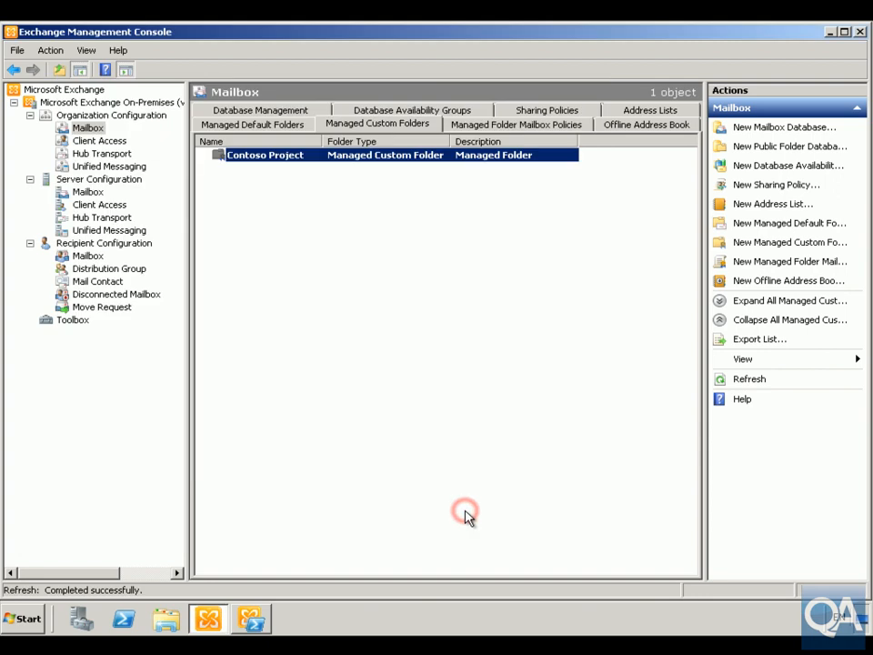
- Begin new managed content settings for the Contoso Project folder
right_click(266, 155)
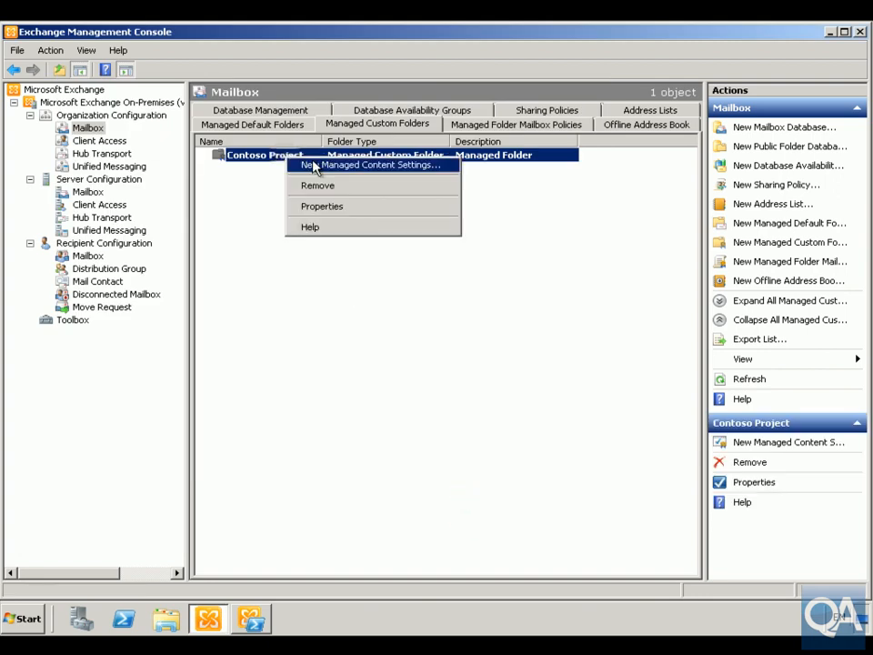
left_click(368, 164)
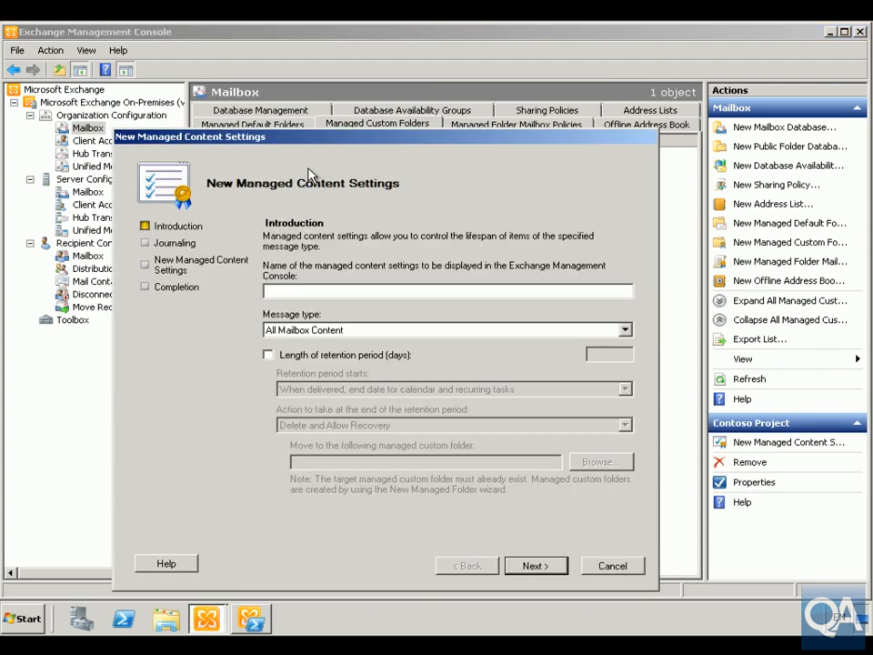
- Name the settings Contoso managed settings with a 731-day retention starting when items move into the folder
type("Contoso managed sett")
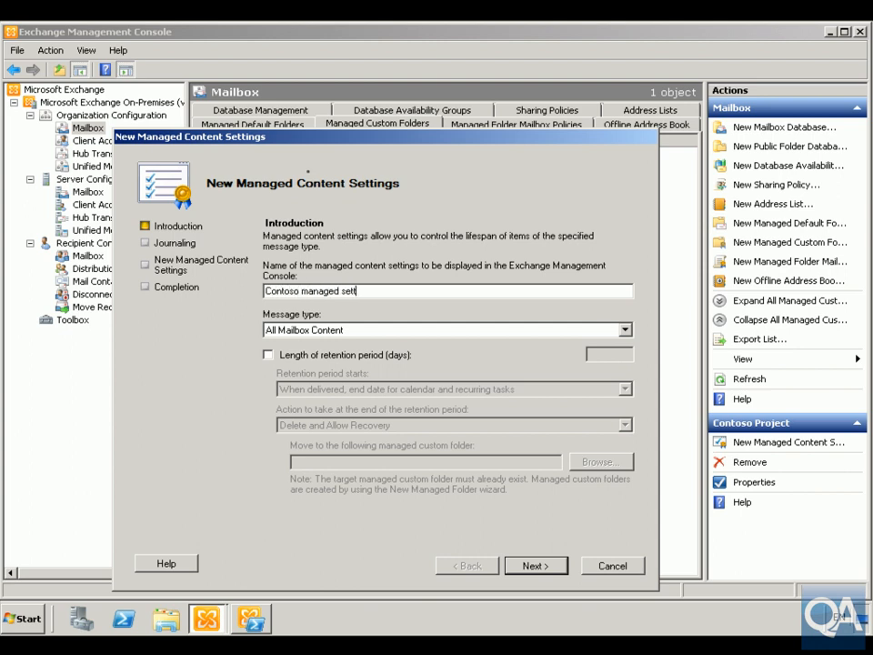
type("ings")
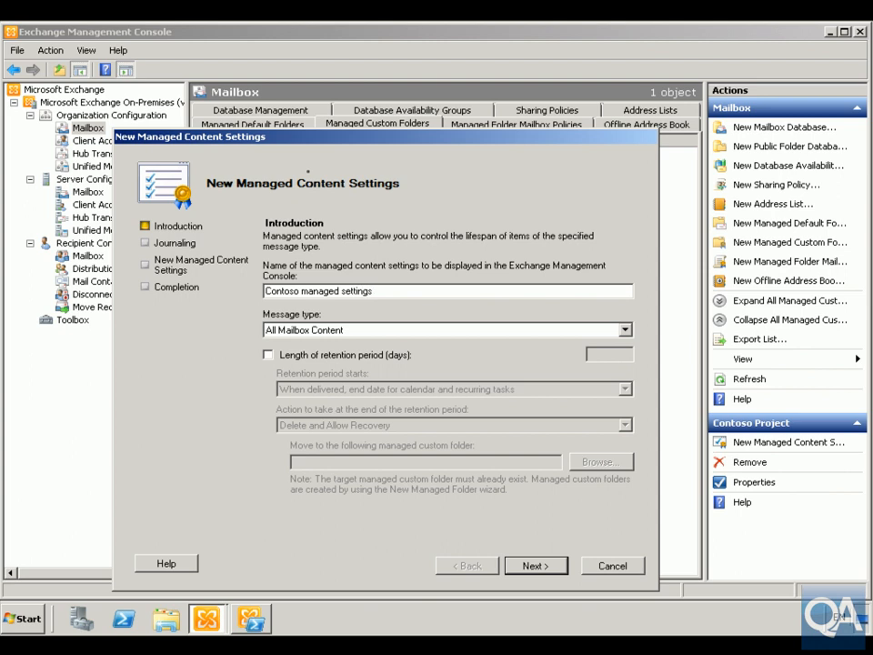
left_click(268, 353)
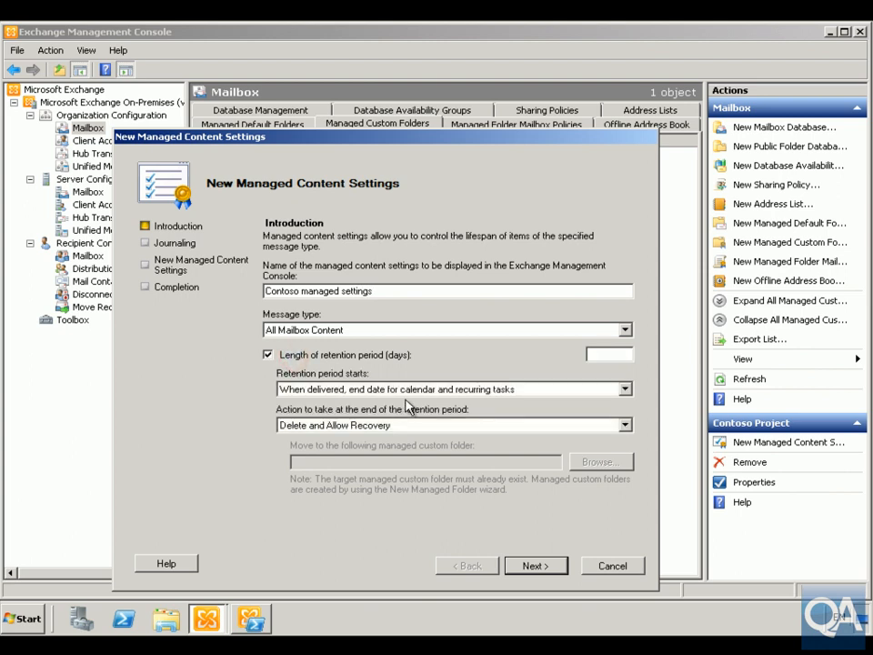
left_click(451, 389)
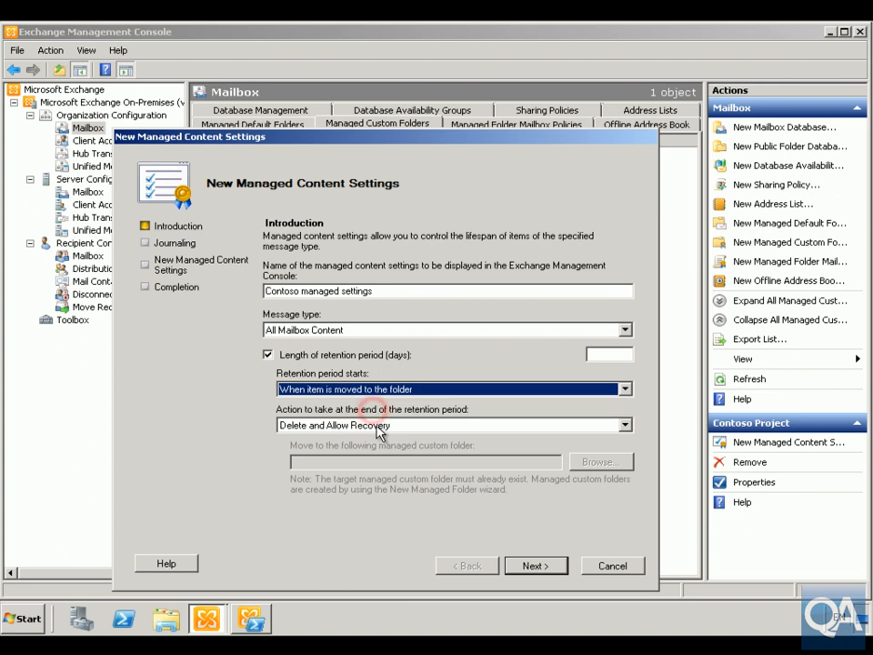
left_click(446, 426)
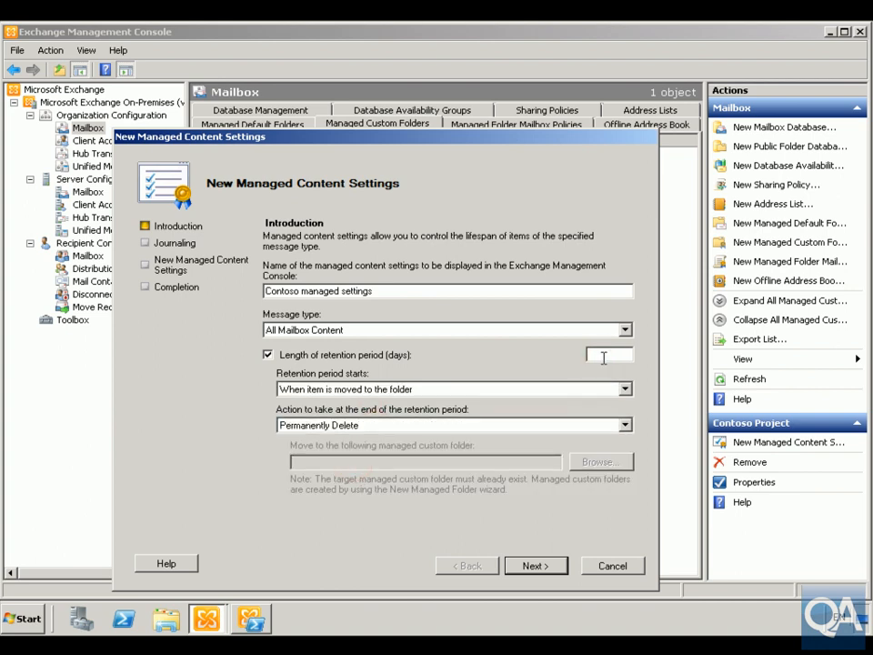
type("731")
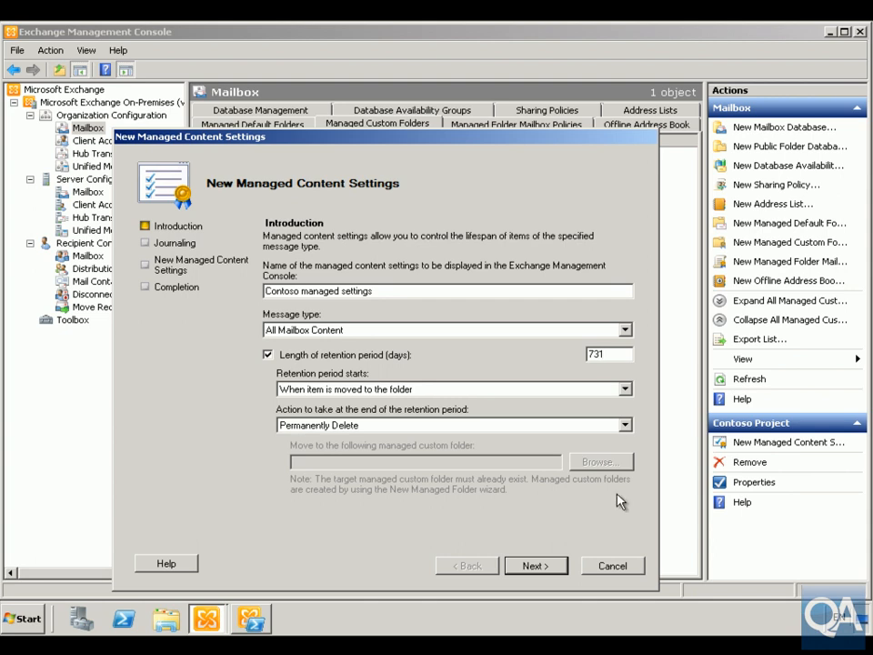
- Finish the wizard to create the content settings with Permanently Delete action
left_click(535, 566)
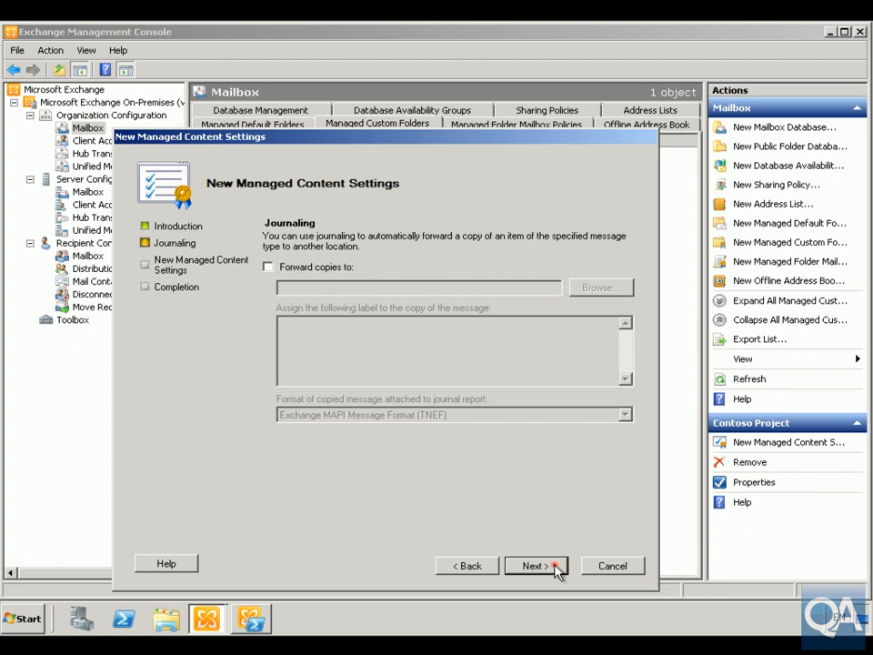
left_click(535, 565)
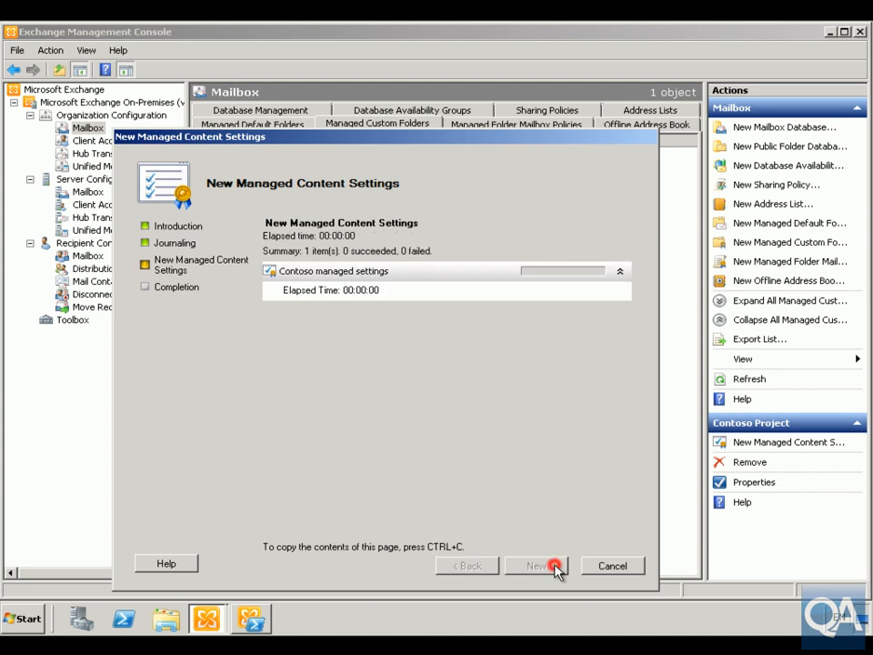
left_click(557, 566)
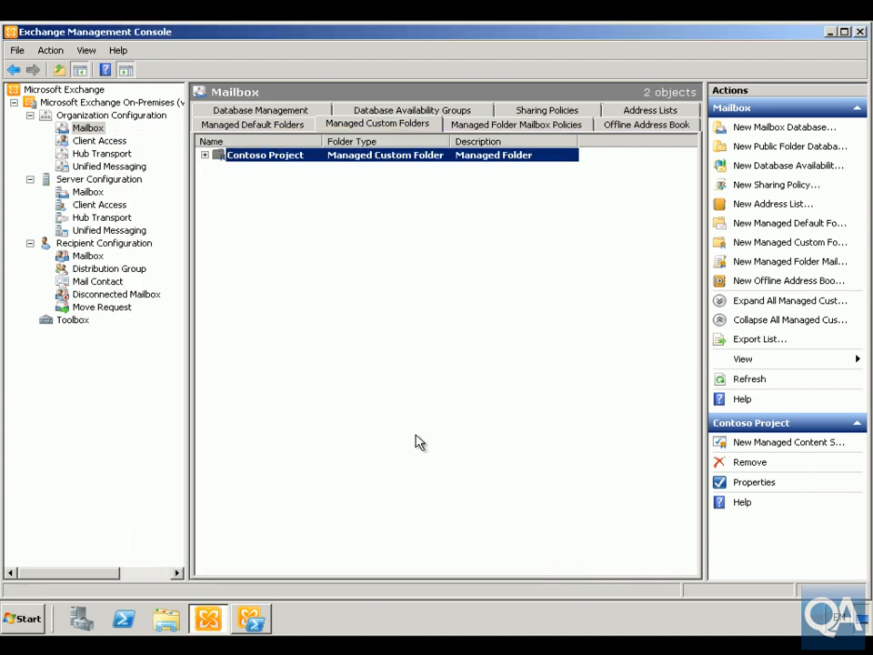
mouse_move(491, 142)
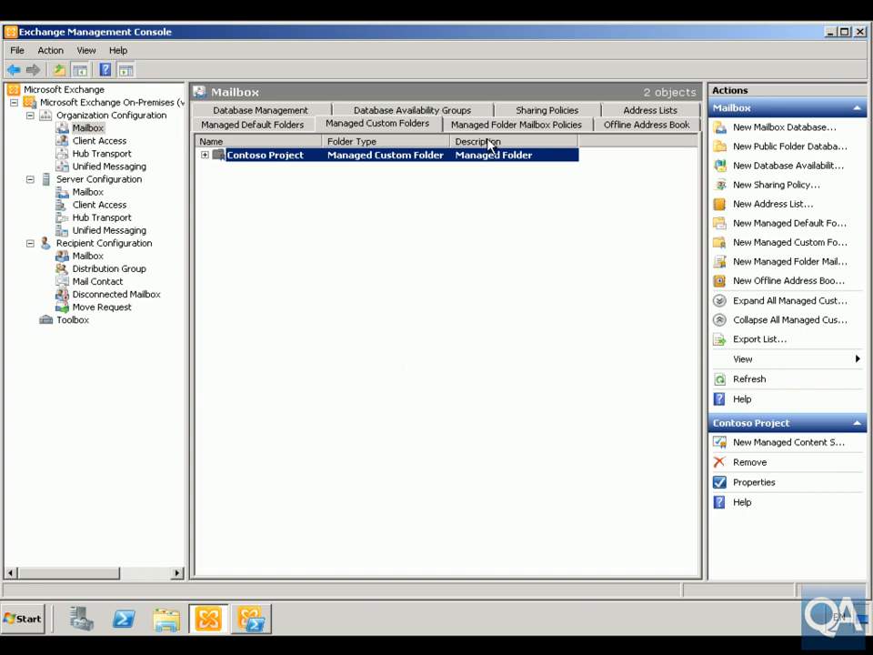
mouse_move(488, 188)
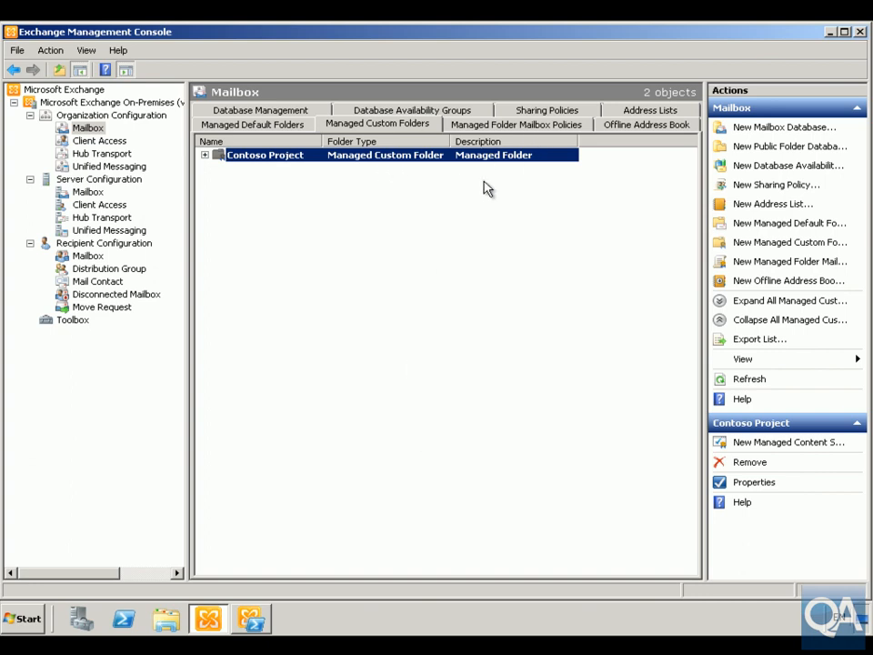
mouse_move(517, 137)
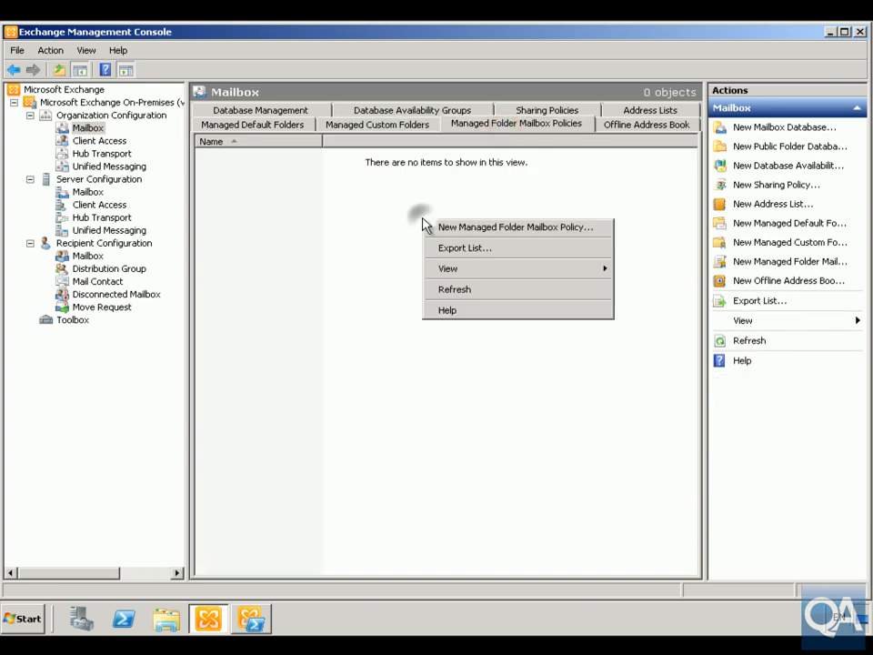
- Start a new managed folder mailbox policy named Accounting
left_click(517, 225)
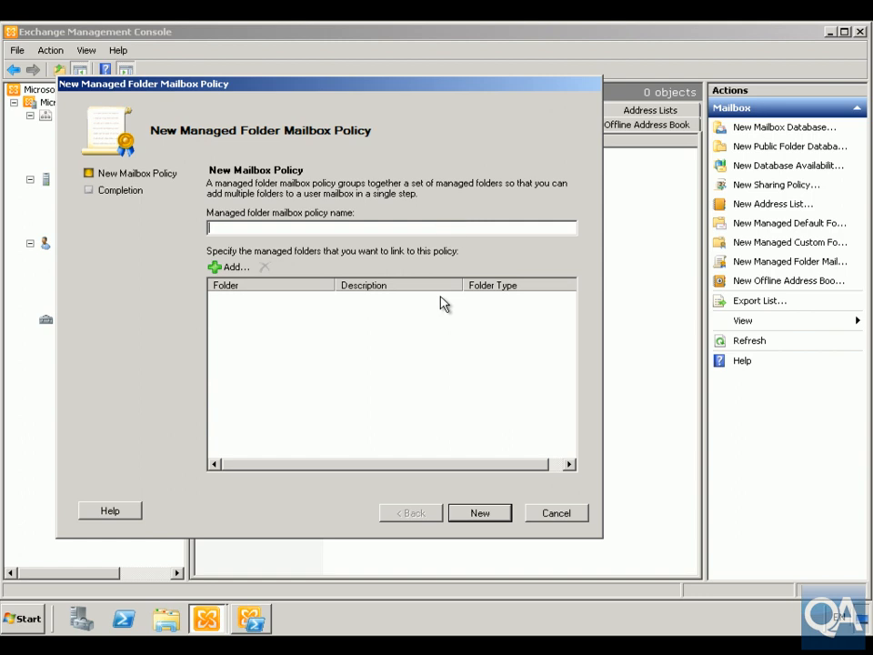
type("Acco")
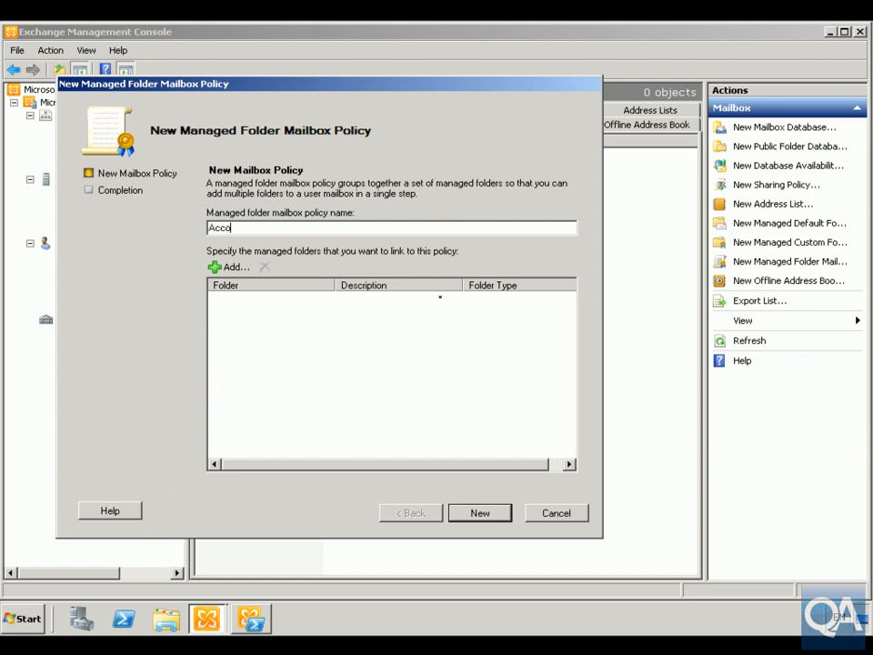
type("unting")
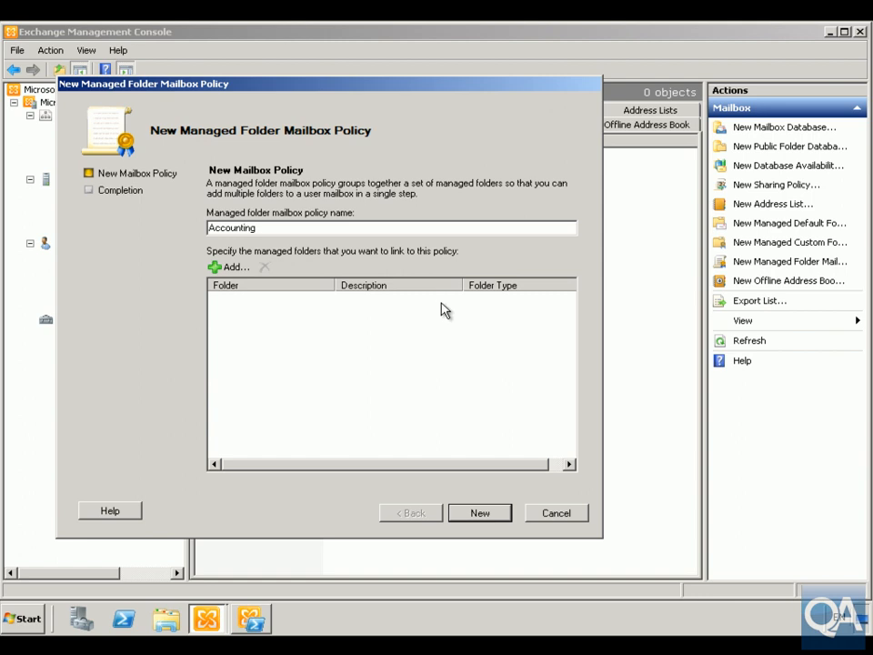
mouse_move(233, 273)
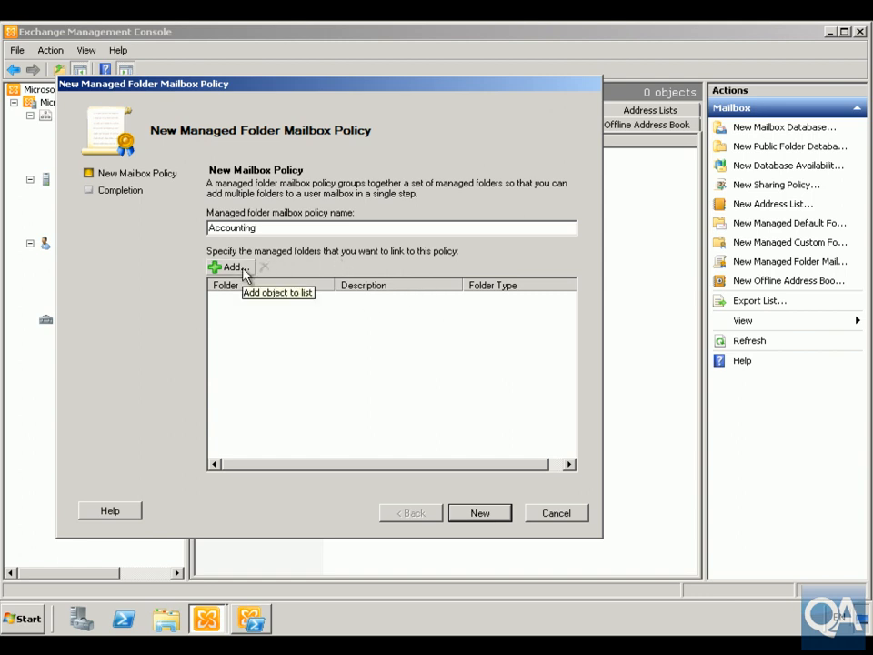
- Link the Contoso Project folder to the policy and create it
left_click(227, 265)
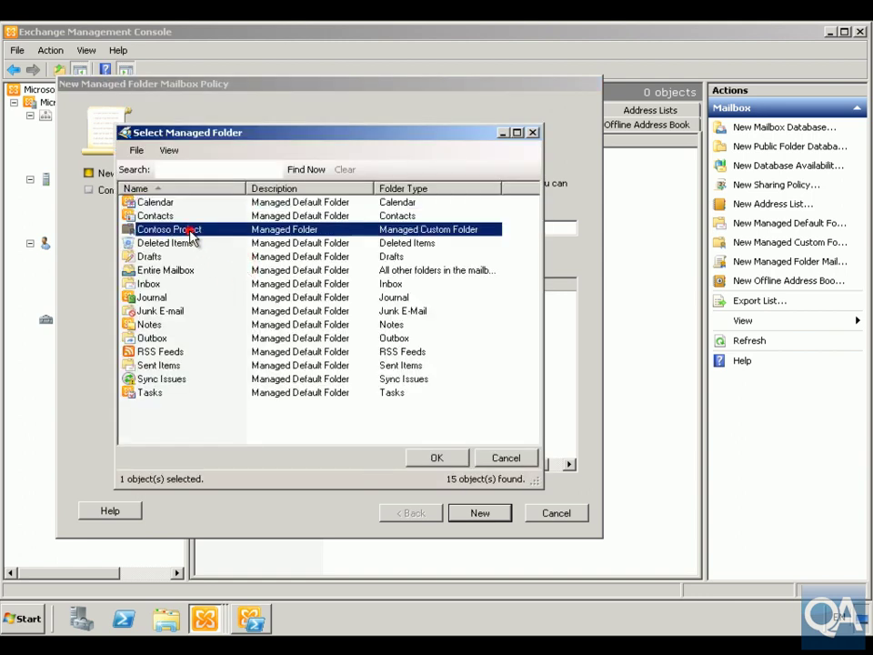
left_click(436, 456)
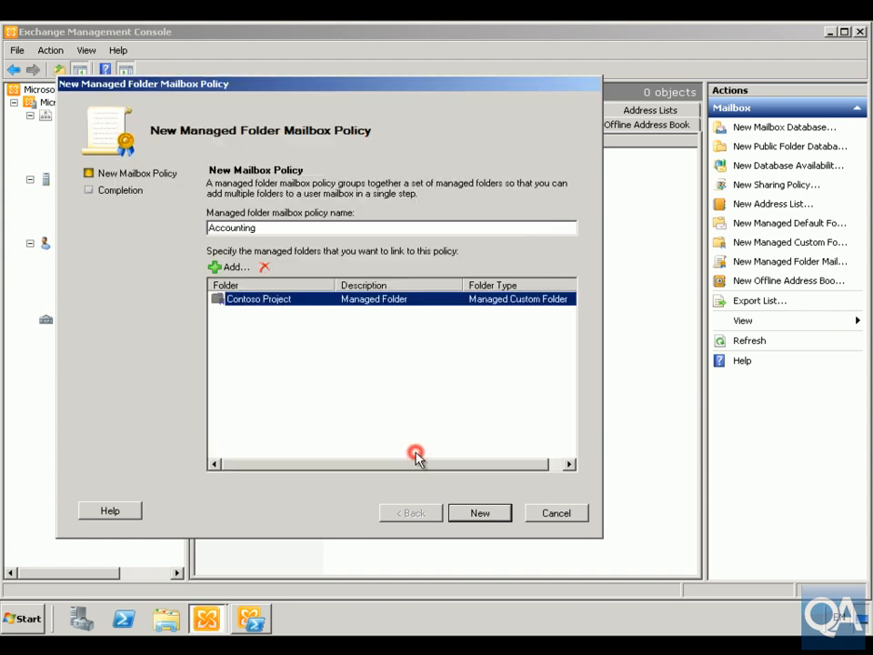
left_click(480, 514)
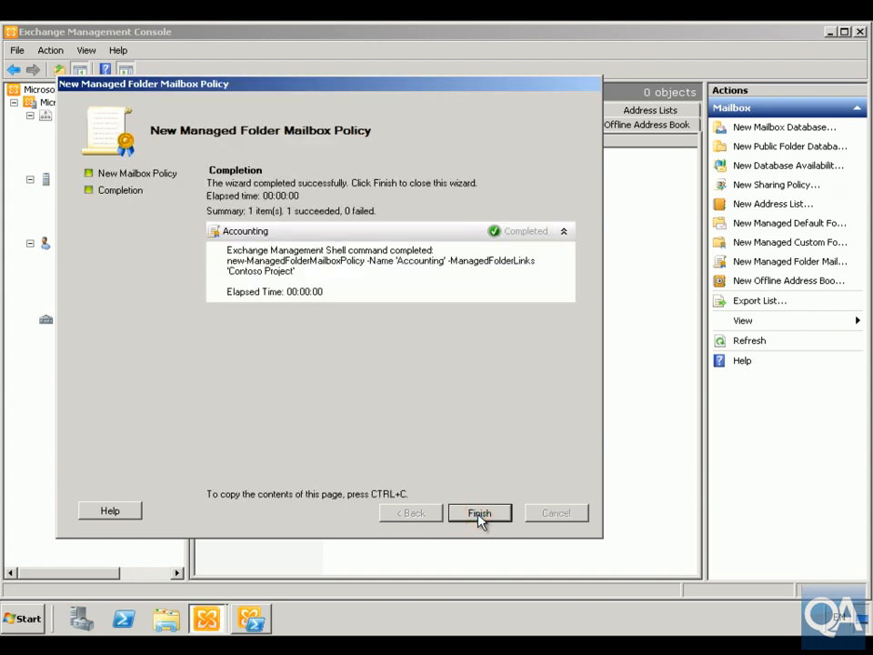
left_click(480, 513)
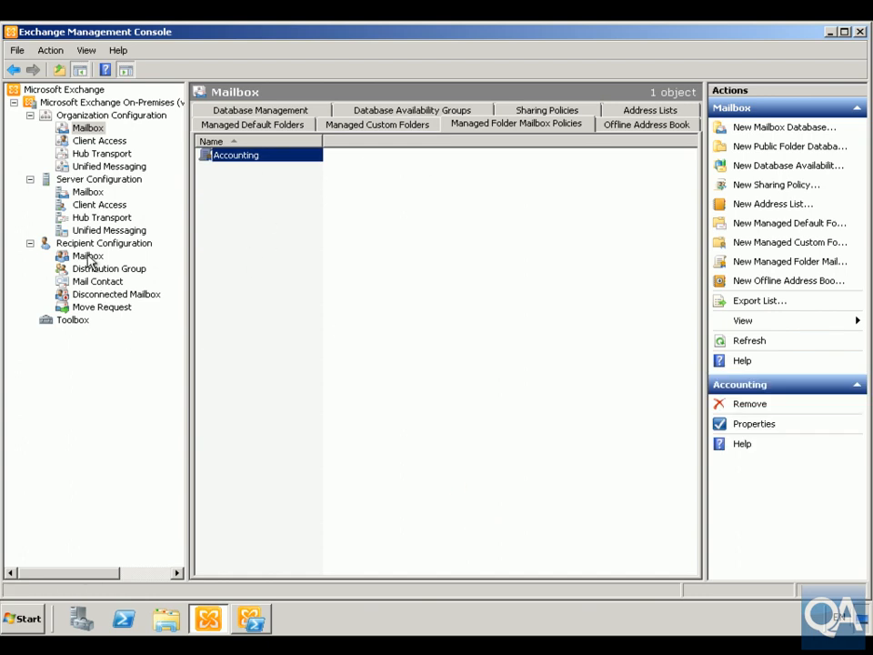
- Open shared properties for the three Accounting user mailboxes under Recipient Configuration
left_click(86, 254)
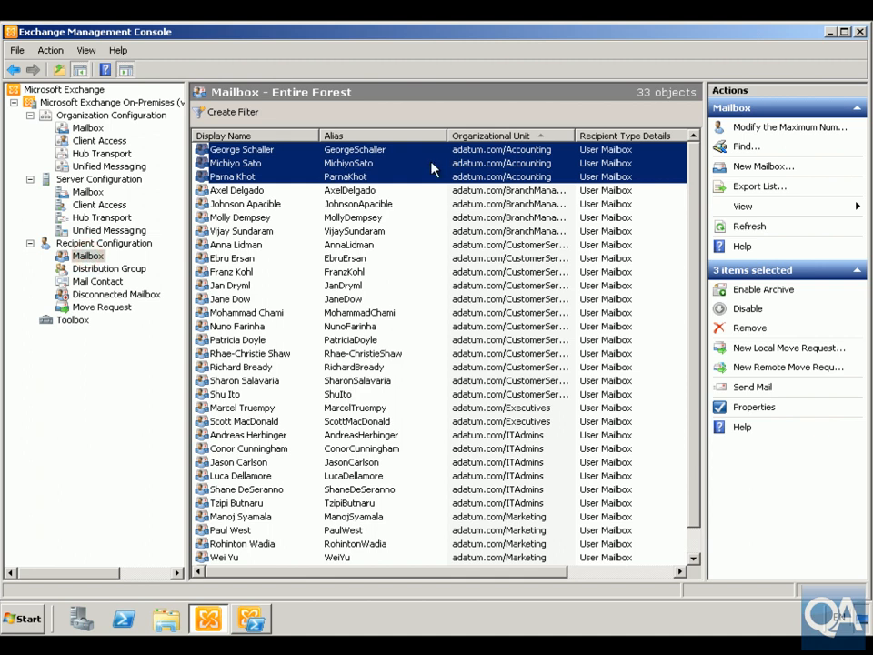
mouse_move(467, 167)
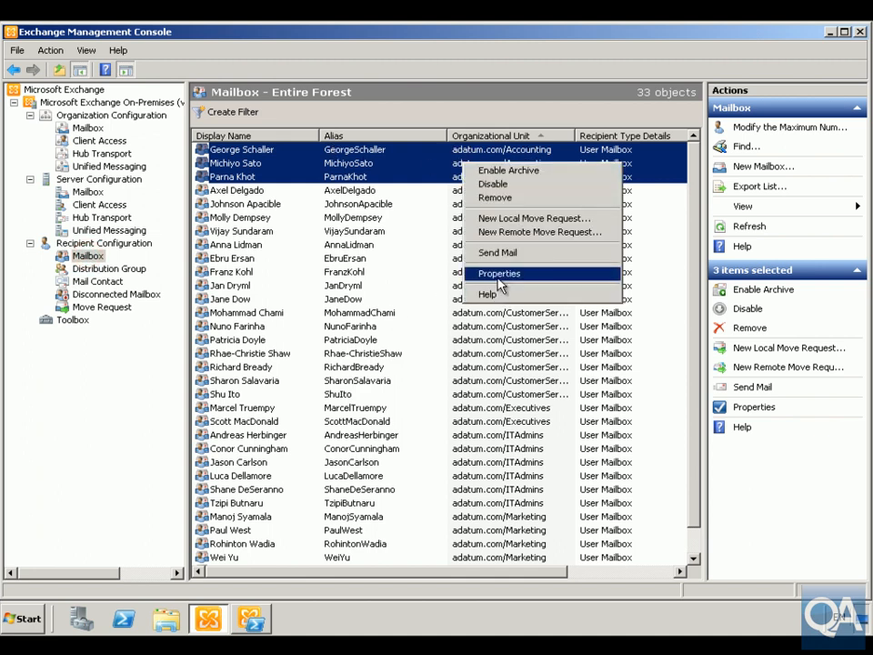
left_click(499, 273)
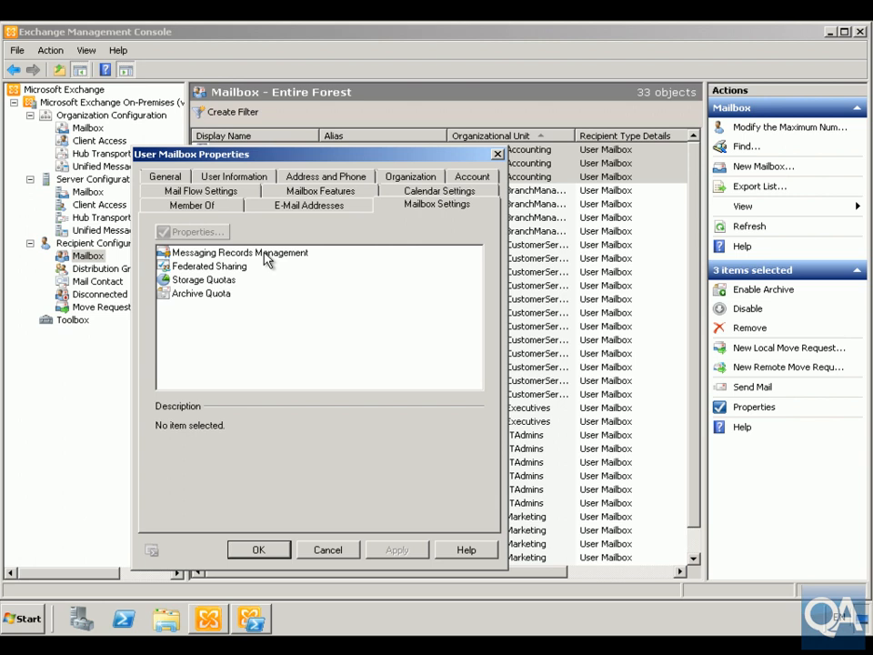
- In Messaging Records Management, assign the Accounting managed folder mailbox policy
left_click(241, 253)
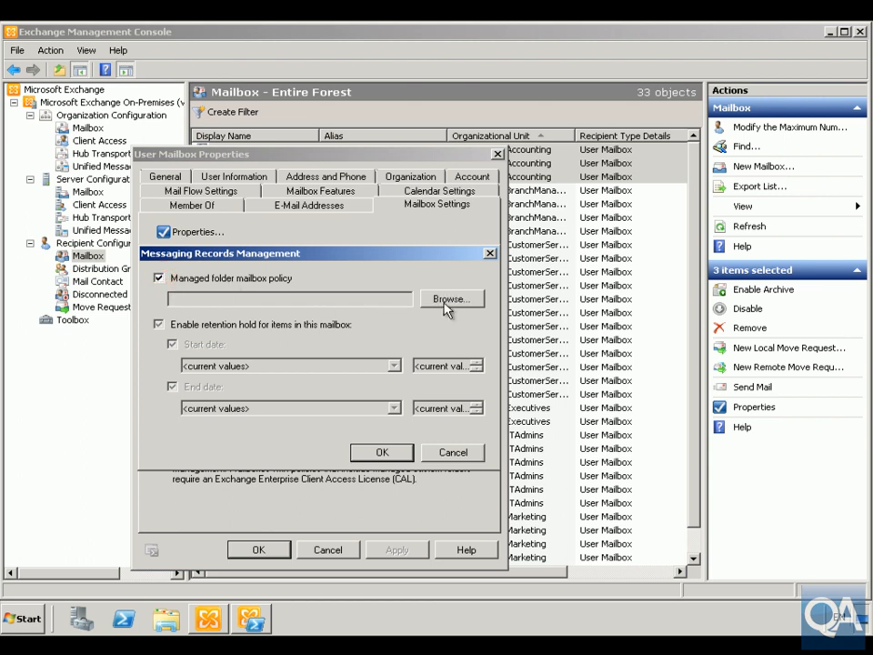
left_click(452, 298)
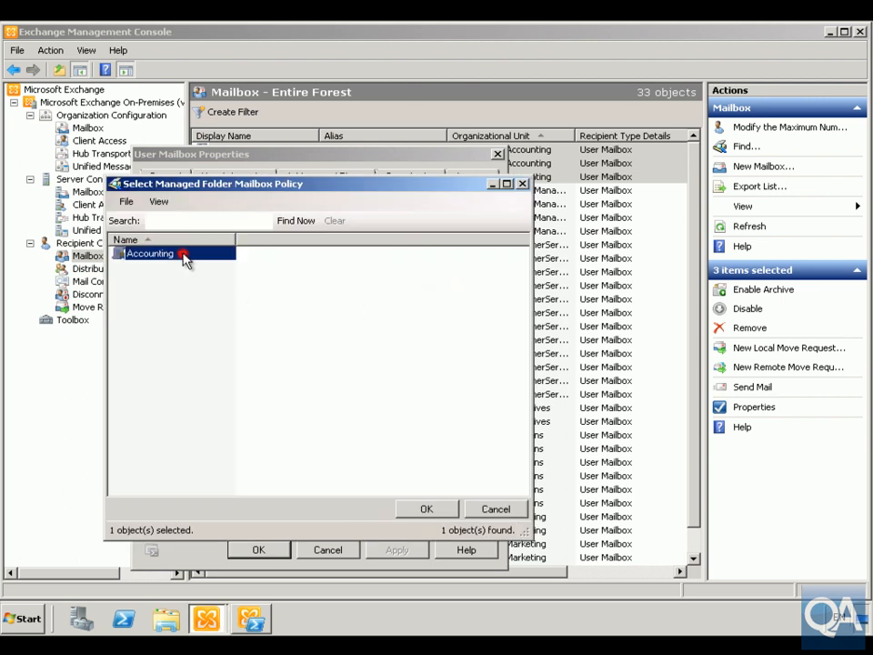
left_click(426, 510)
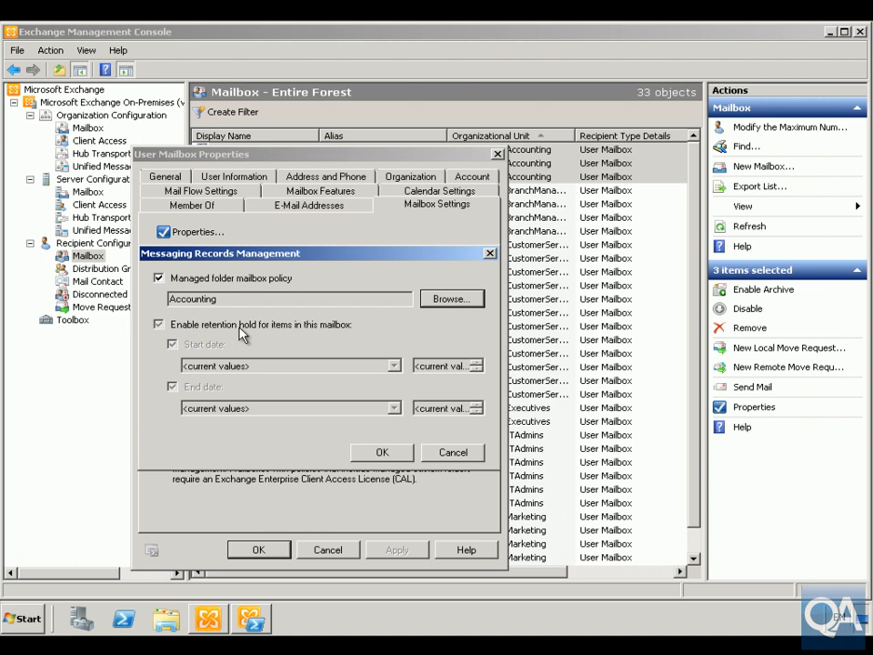
- Enable retention hold starting October 13, 2011 and confirm the settings
left_click(158, 324)
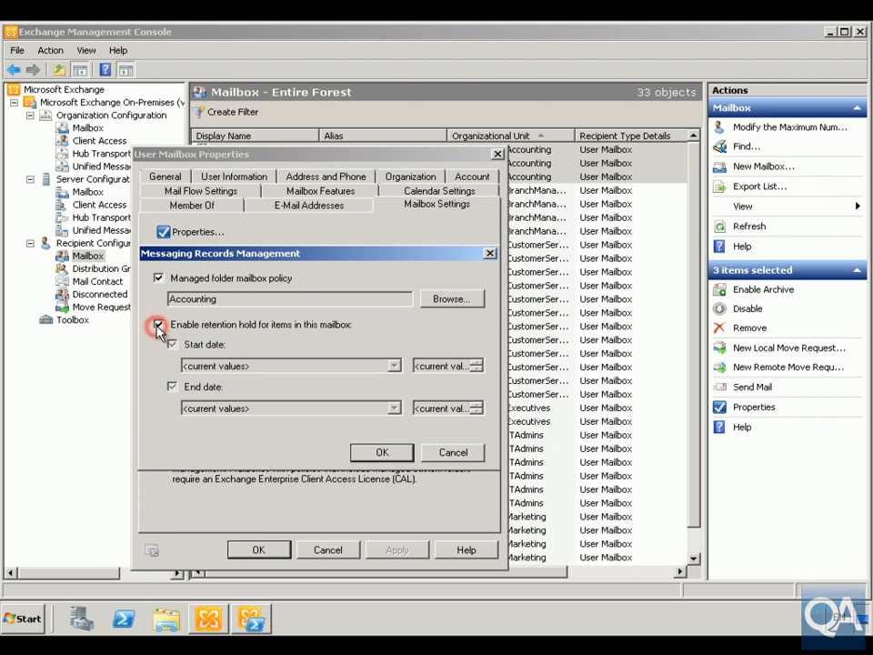
left_click(158, 324)
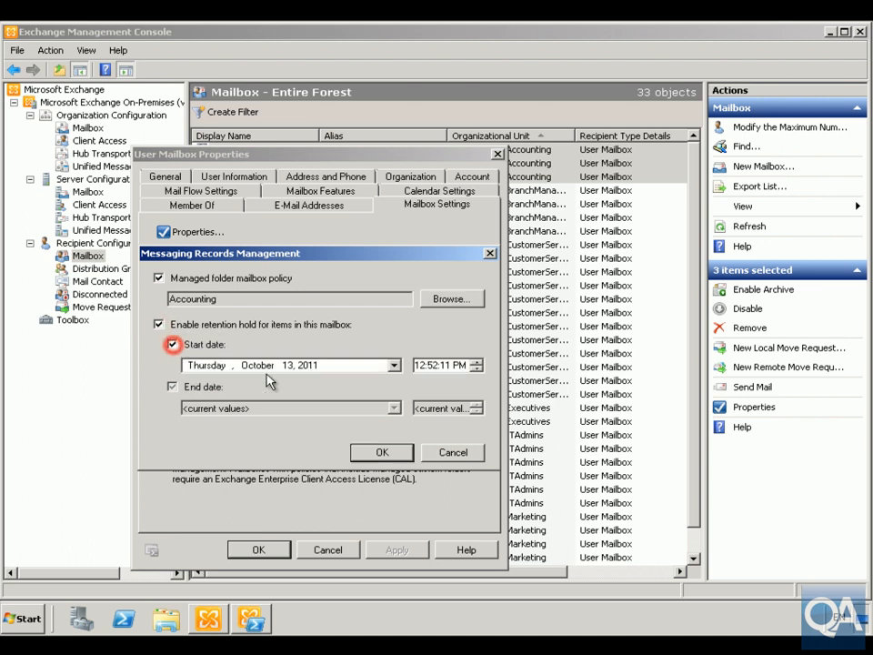
left_click(171, 386)
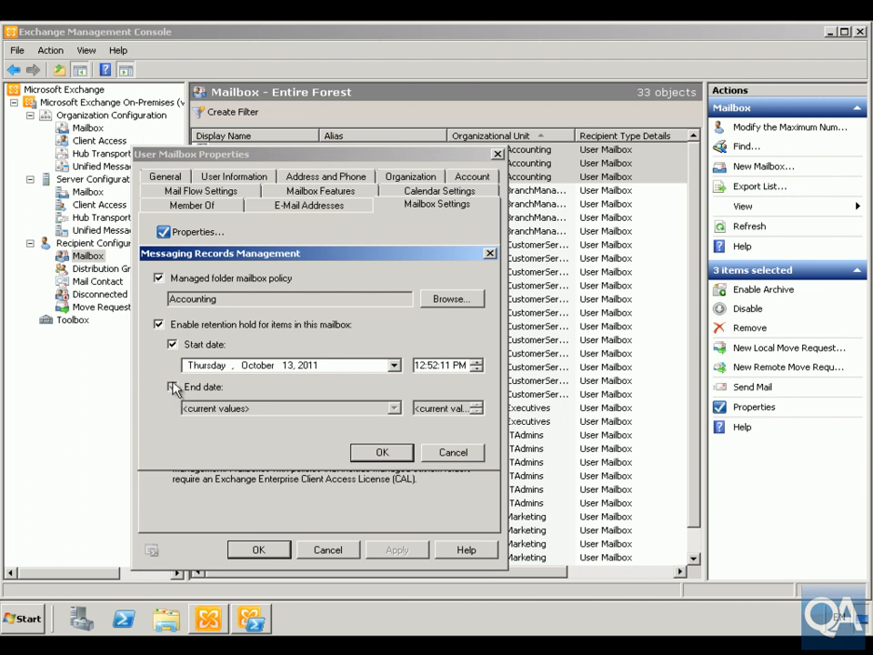
left_click(179, 386)
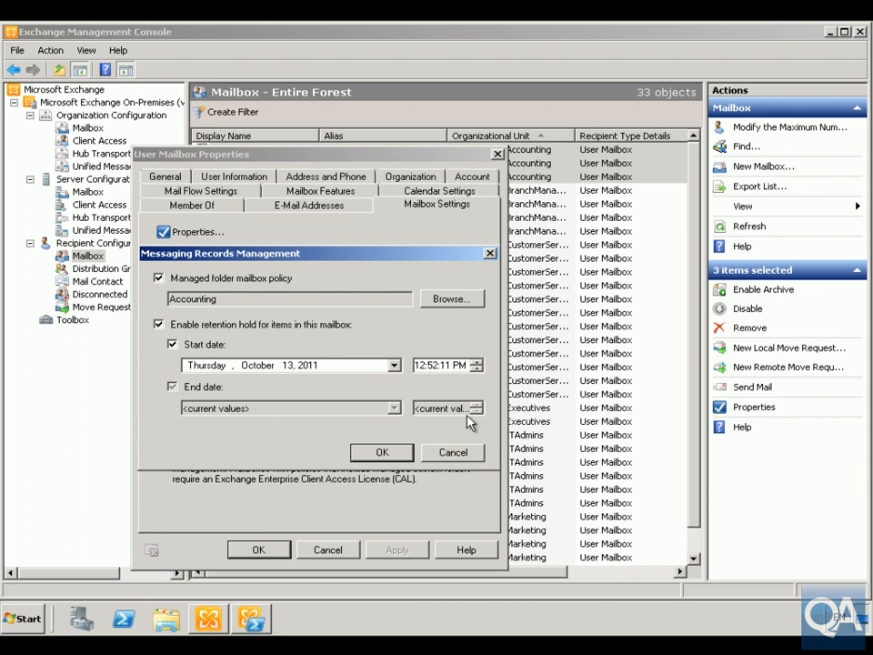
left_click(451, 451)
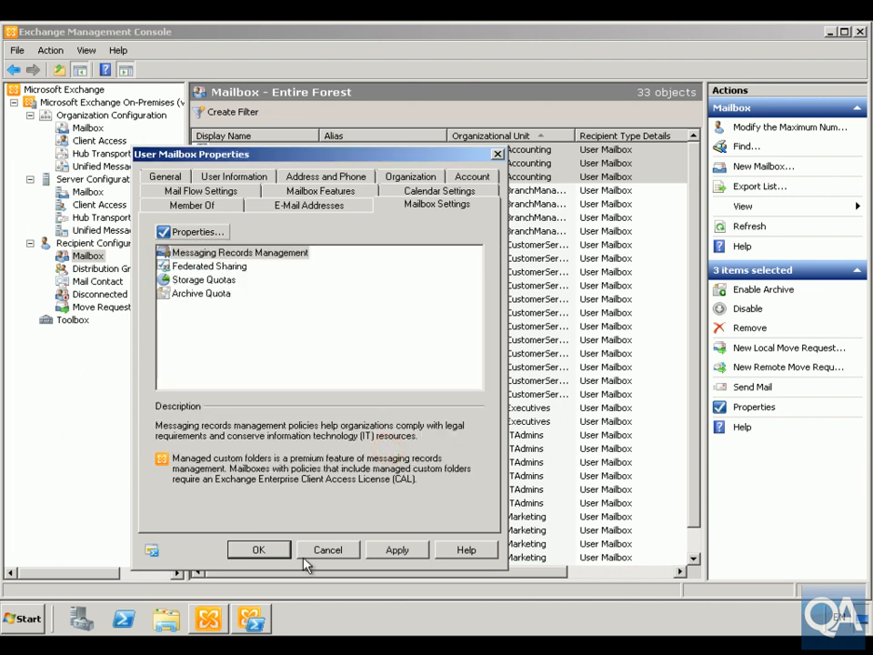
- Apply the changes to all three mailboxes, accepting the bulk summary and compatibility warning
left_click(397, 549)
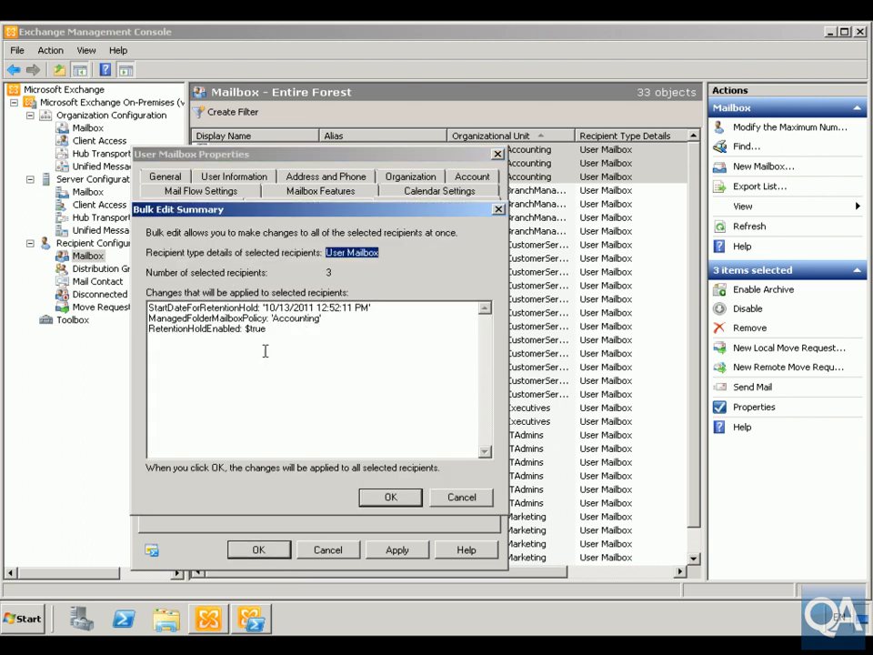
left_click(389, 496)
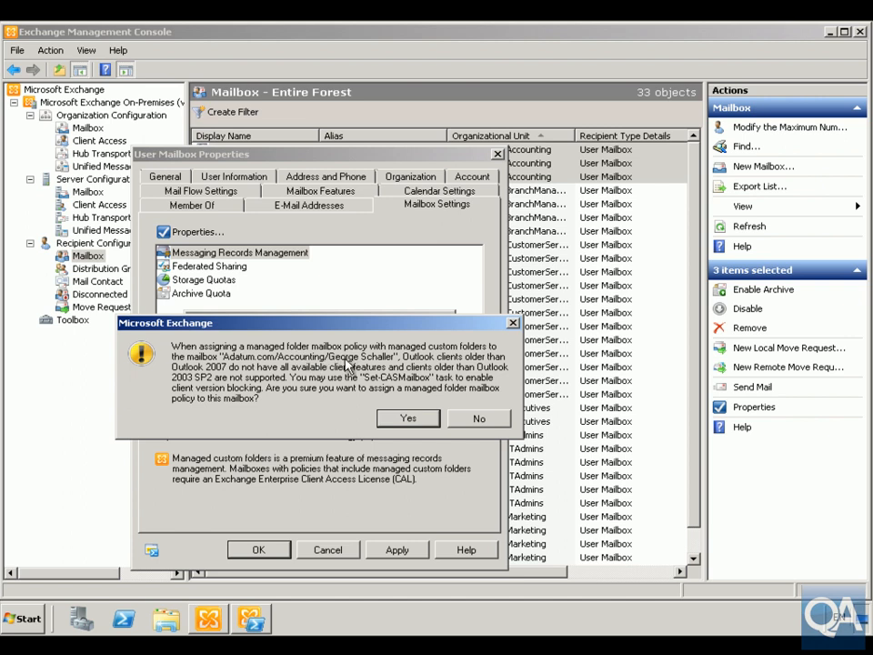
mouse_move(471, 368)
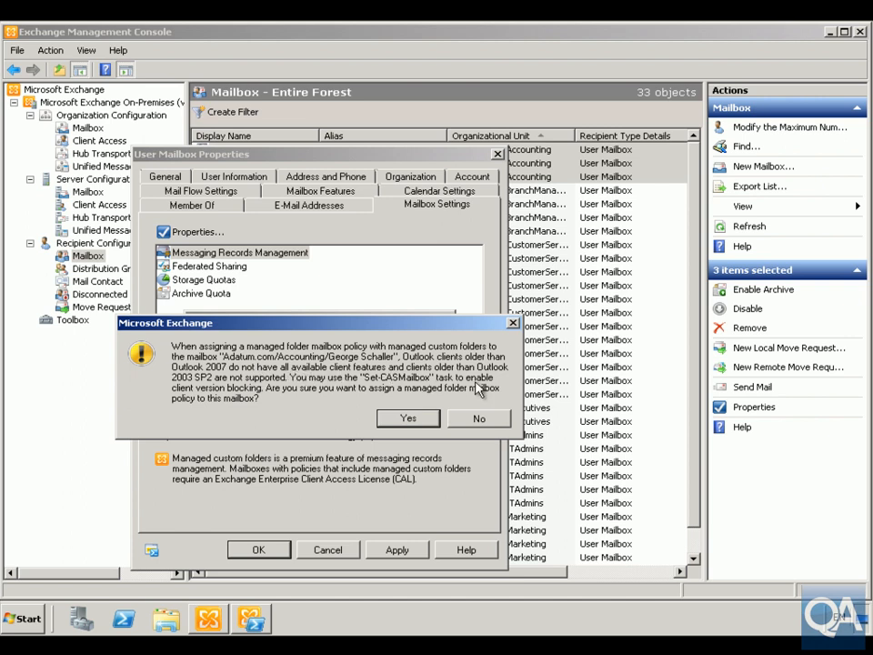
mouse_move(283, 405)
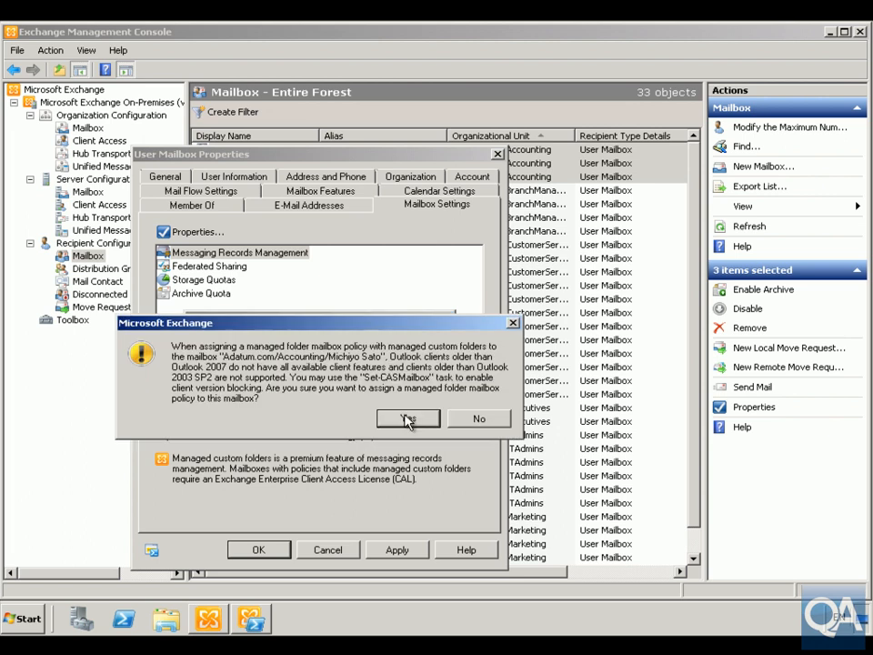
left_click(408, 418)
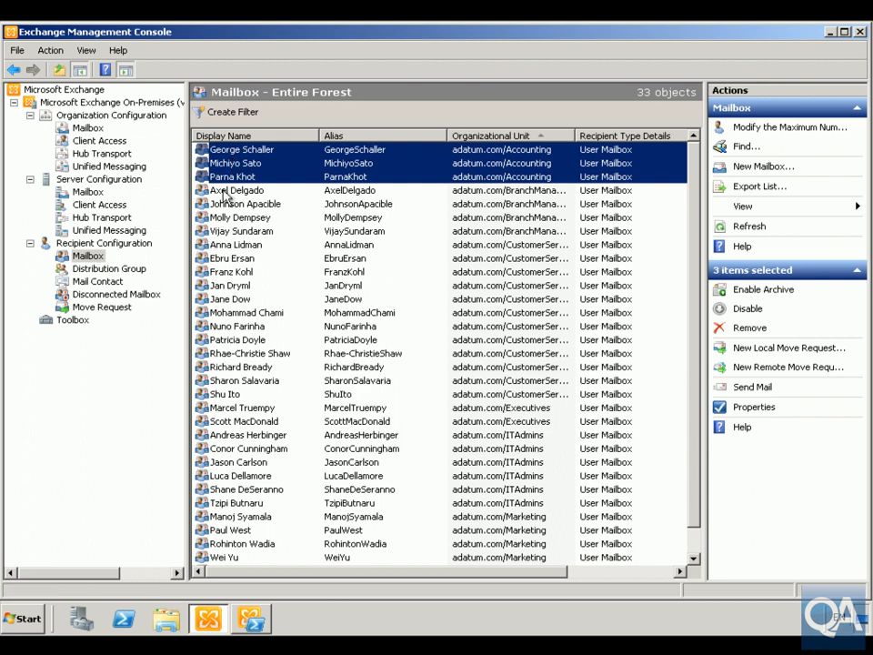
mouse_move(222, 205)
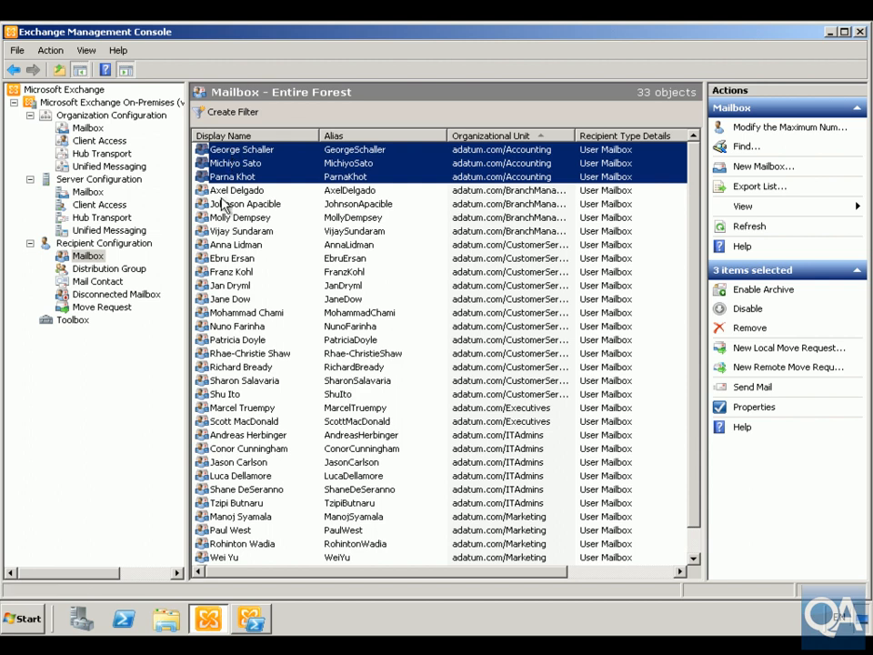